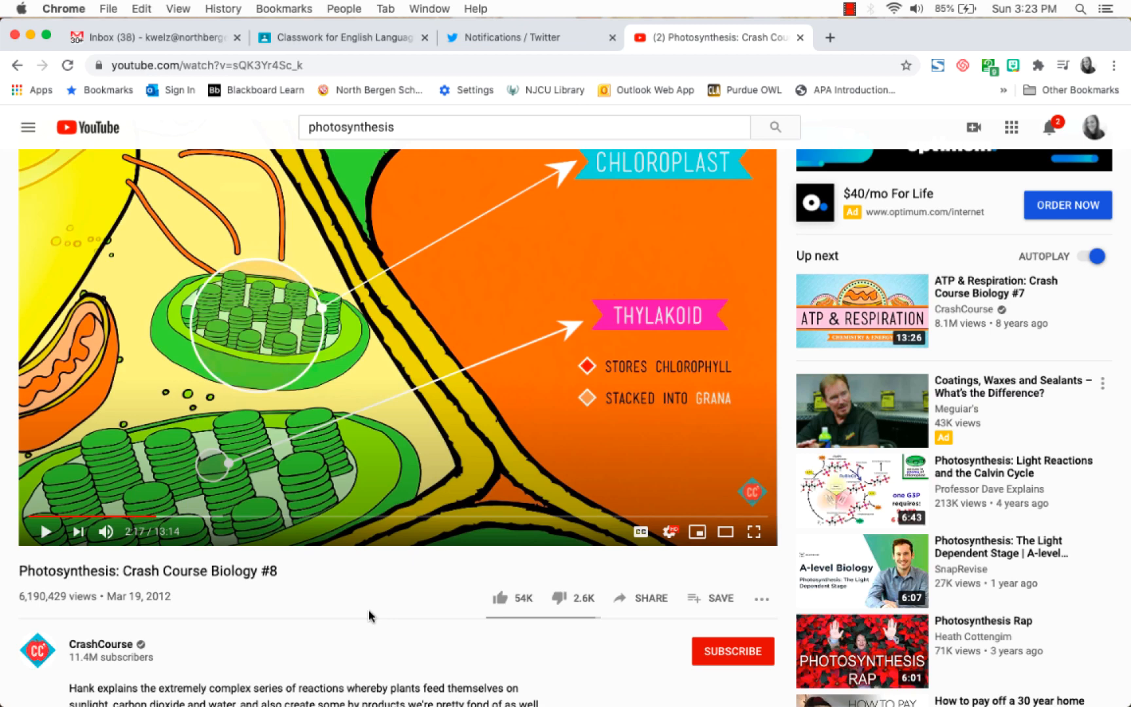
mouse_move(337, 204)
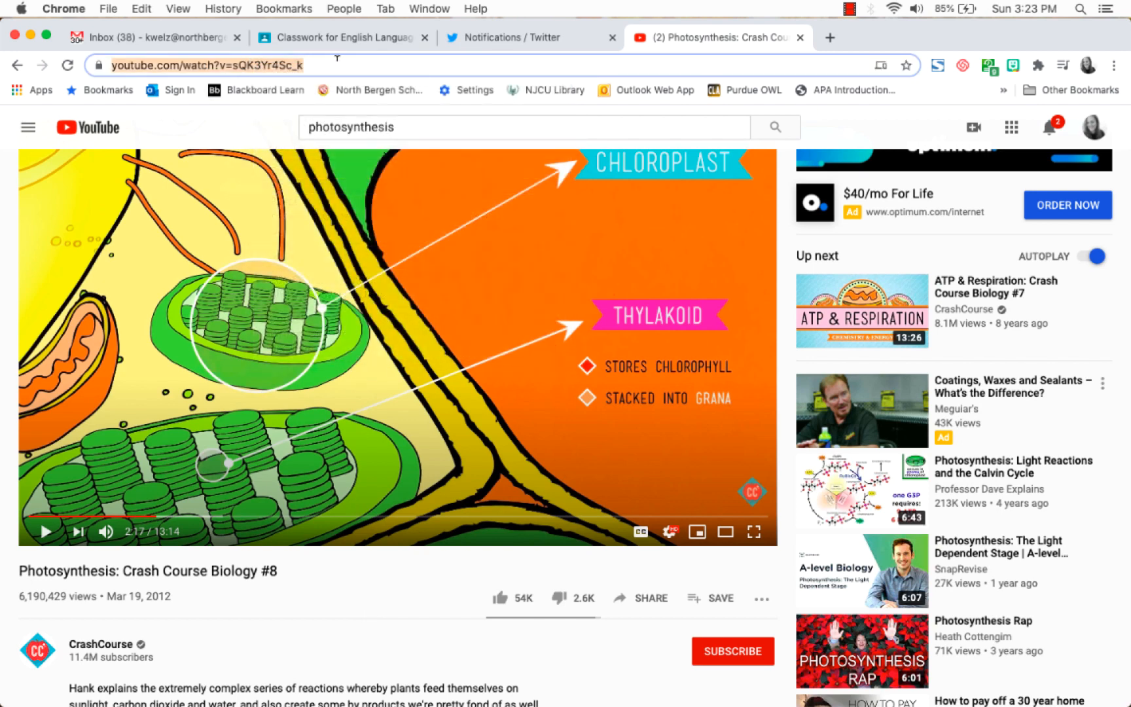
left_click(342, 38)
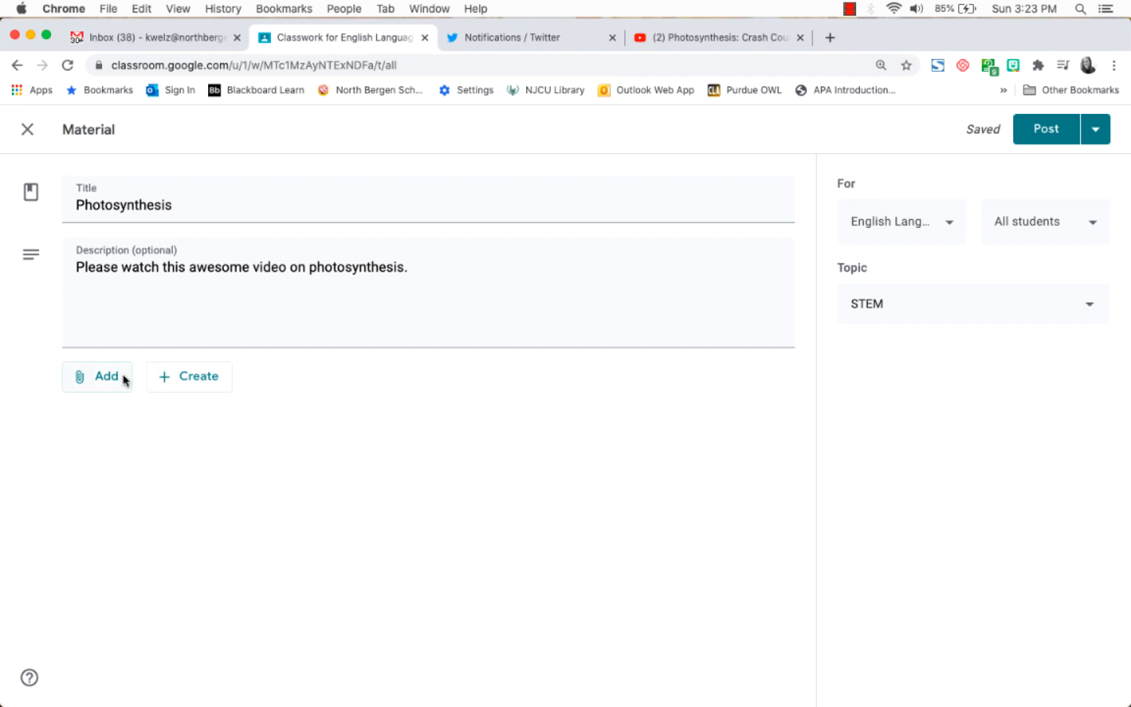
left_click(98, 377)
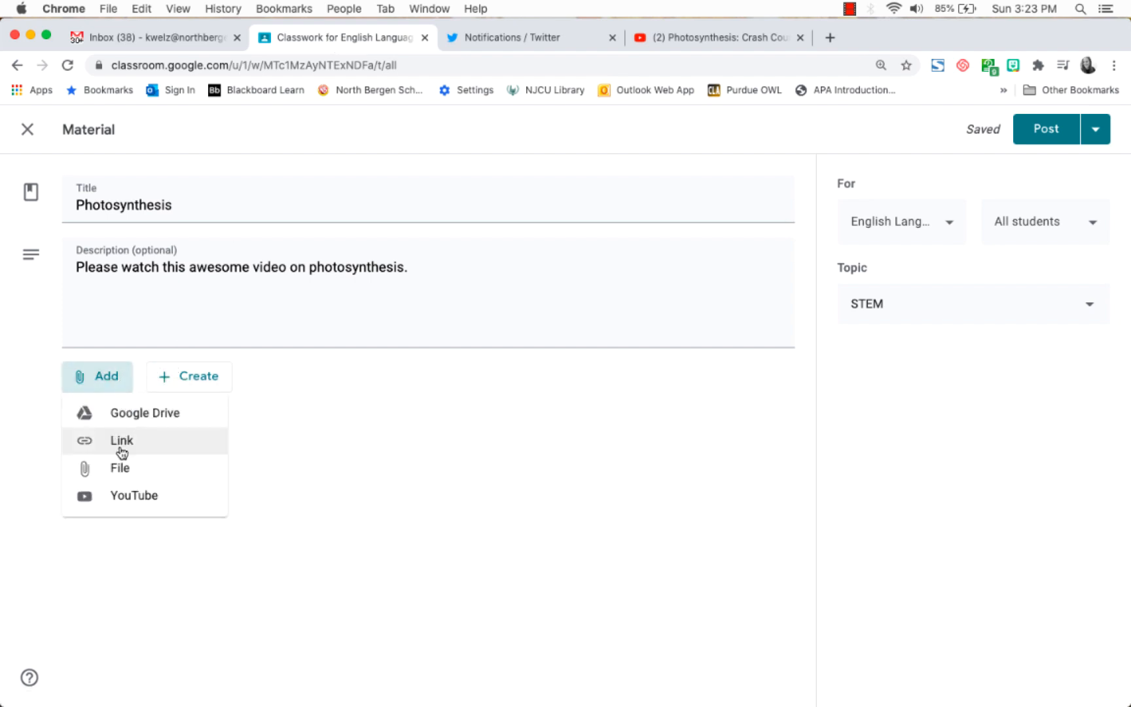
left_click(133, 495)
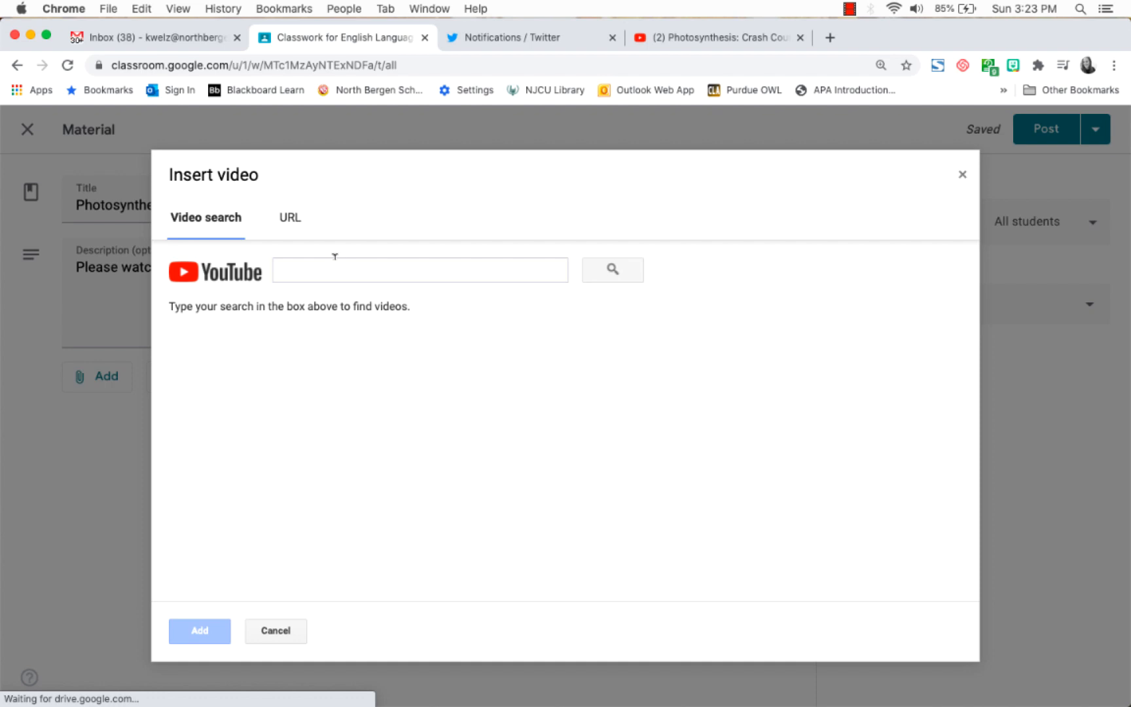
left_click(289, 217)
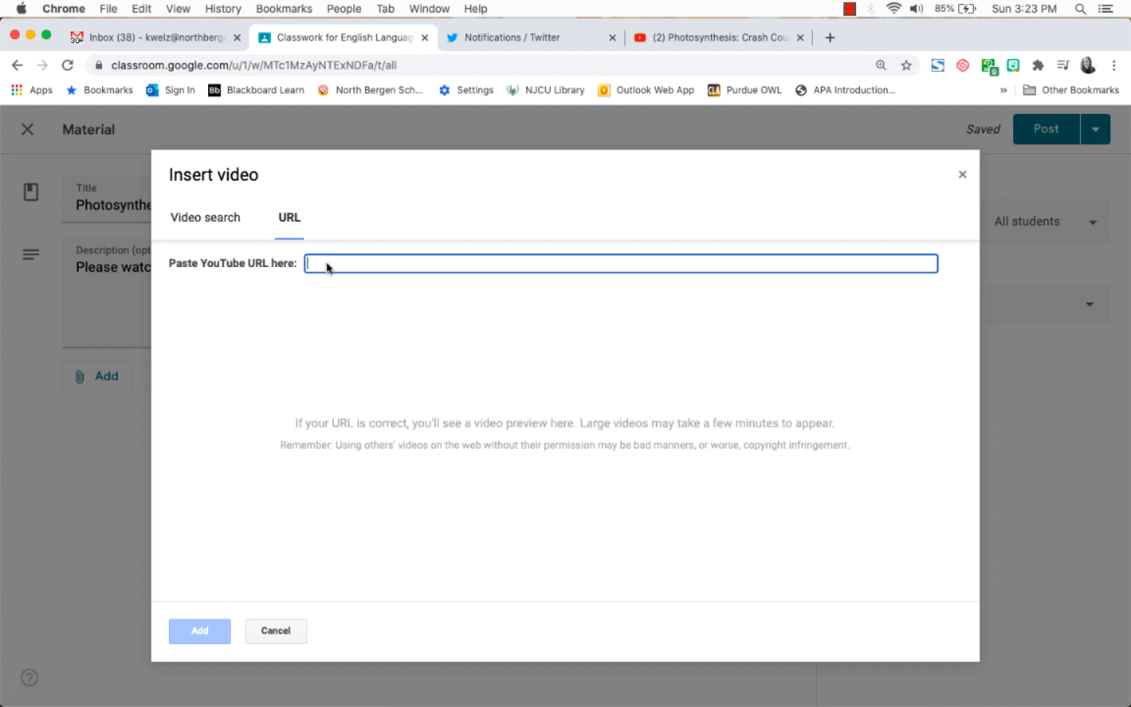
type("https://www.youtube.com/watch?v=sQK3Yr4Sc_k")
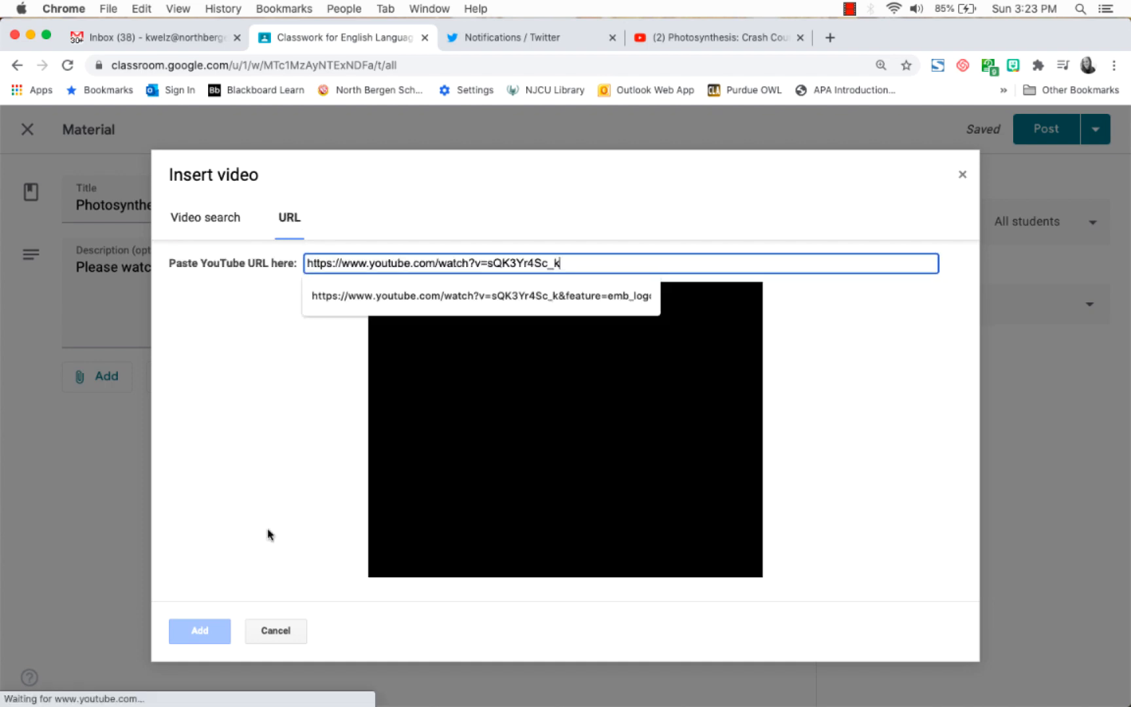
left_click(199, 631)
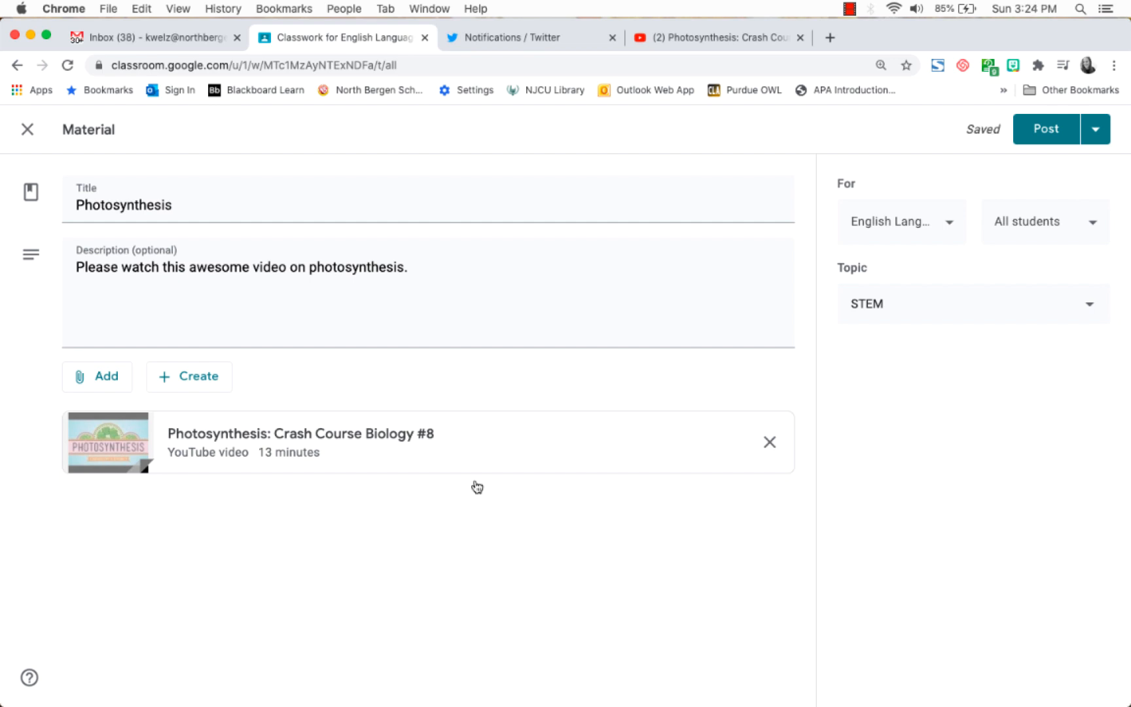
mouse_move(276, 437)
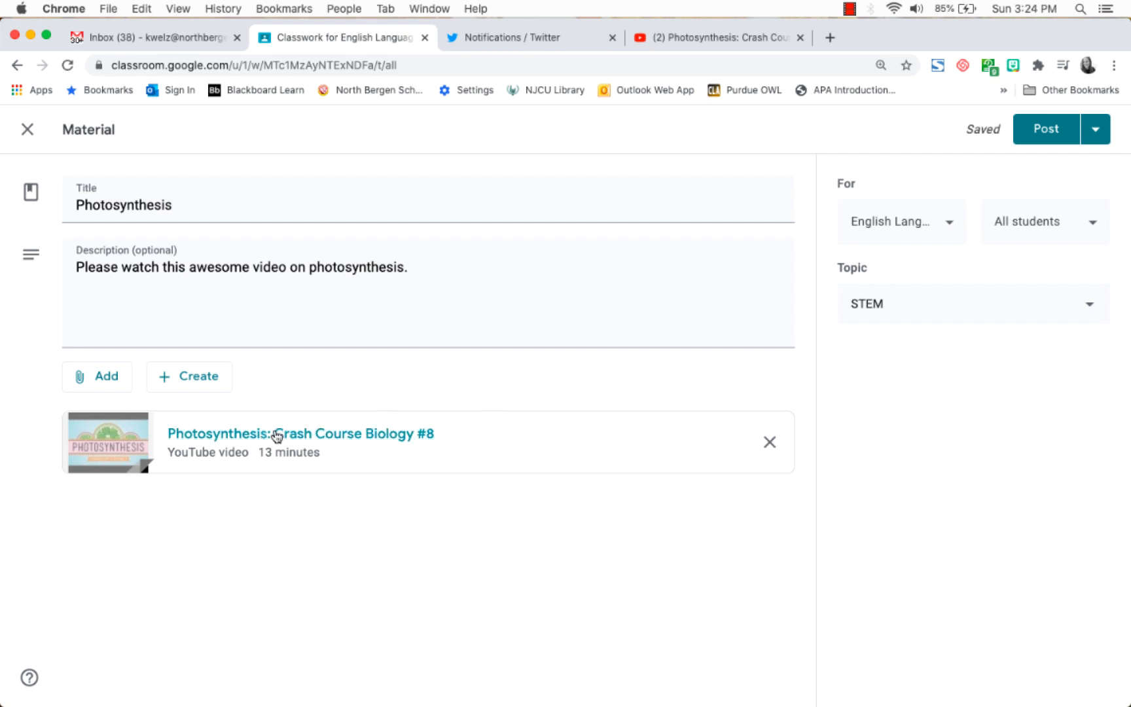
left_click(273, 434)
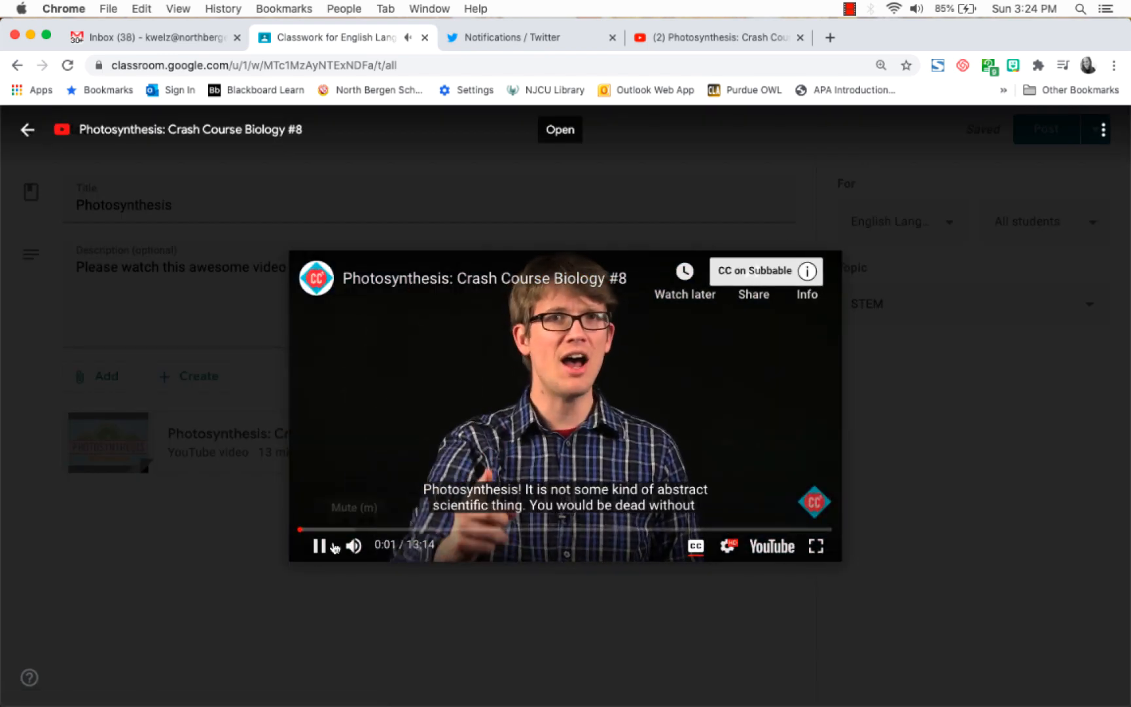
left_click(319, 546)
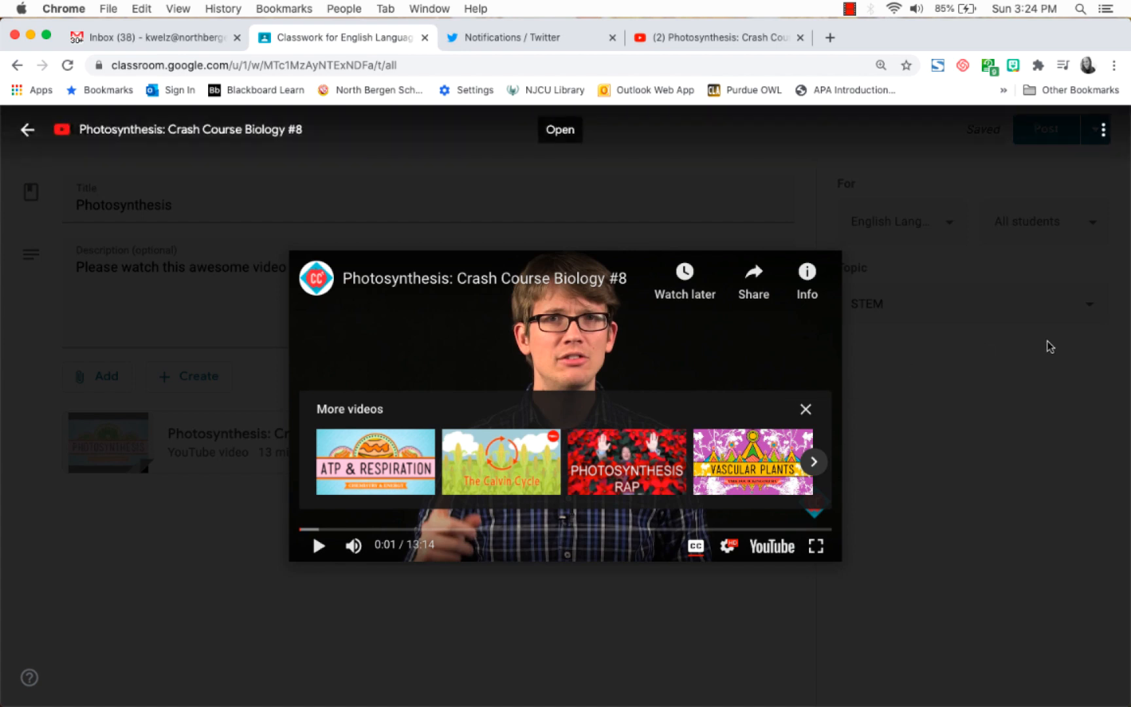
mouse_move(766, 156)
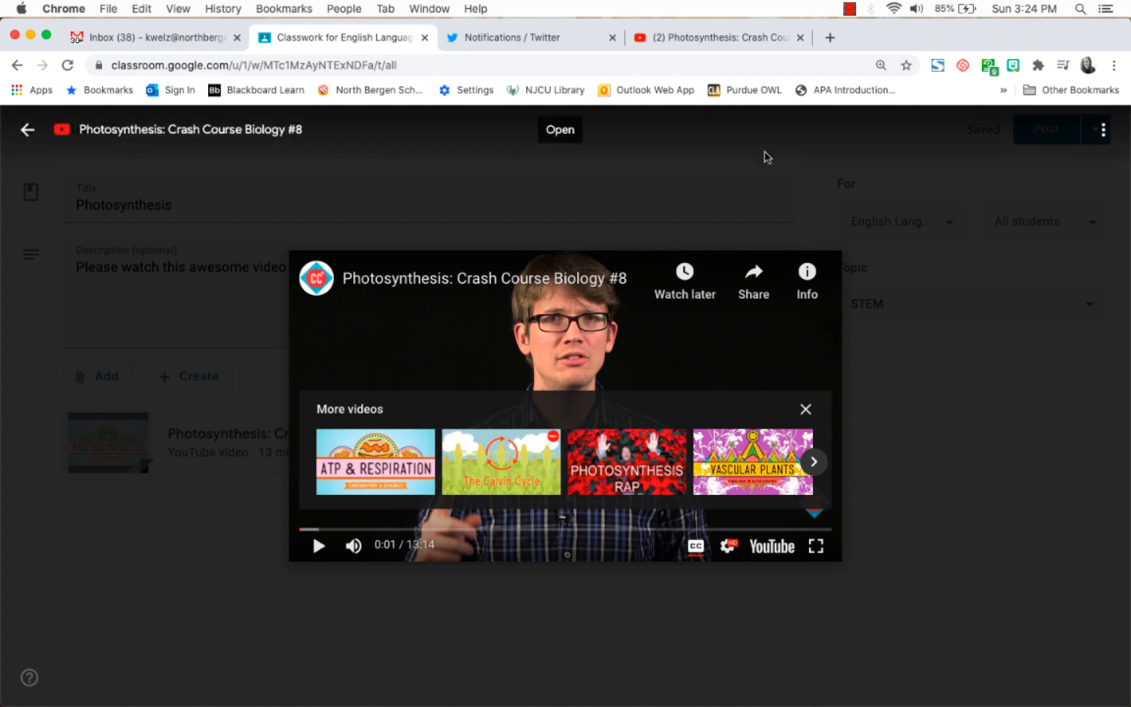
mouse_move(151, 606)
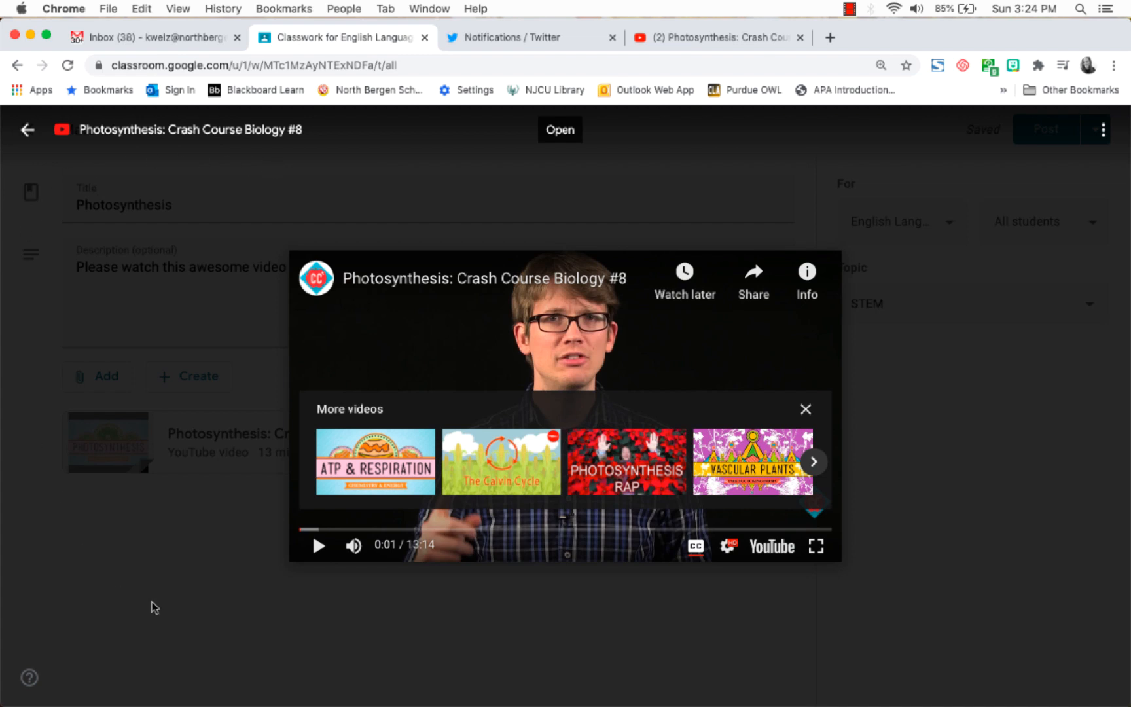
mouse_move(1079, 420)
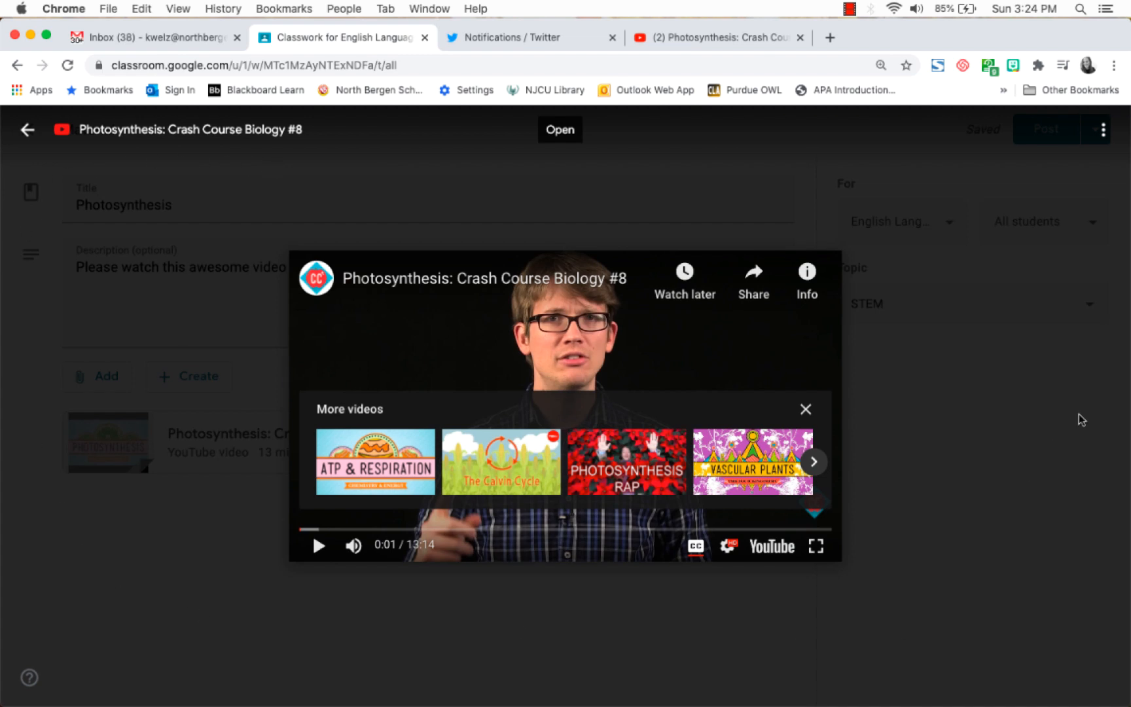
mouse_move(860, 489)
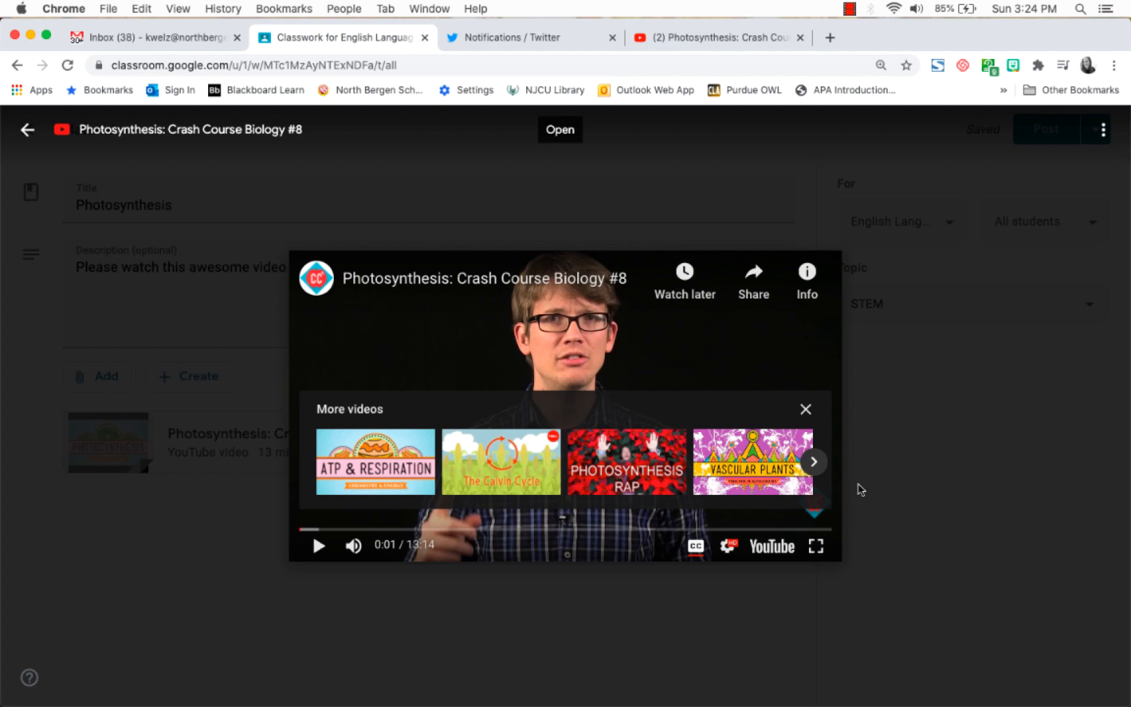
left_click(805, 410)
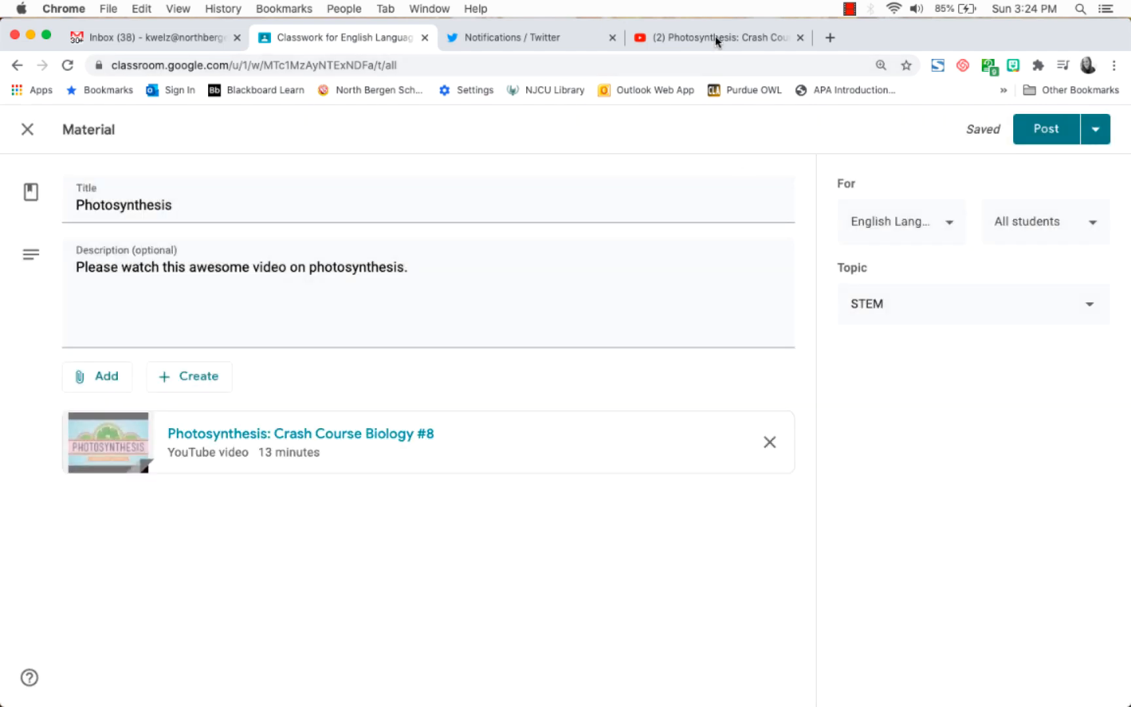
Change the YouTube video address to its watch_popup version and copy it
left_click(718, 37)
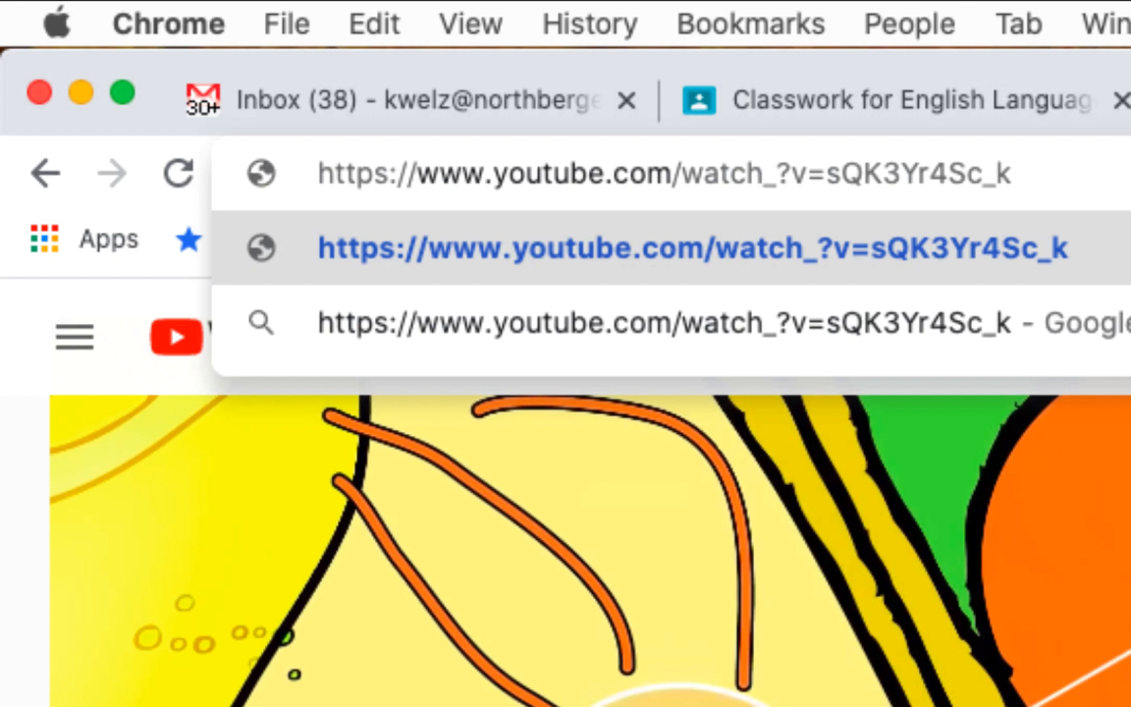
type("popup")
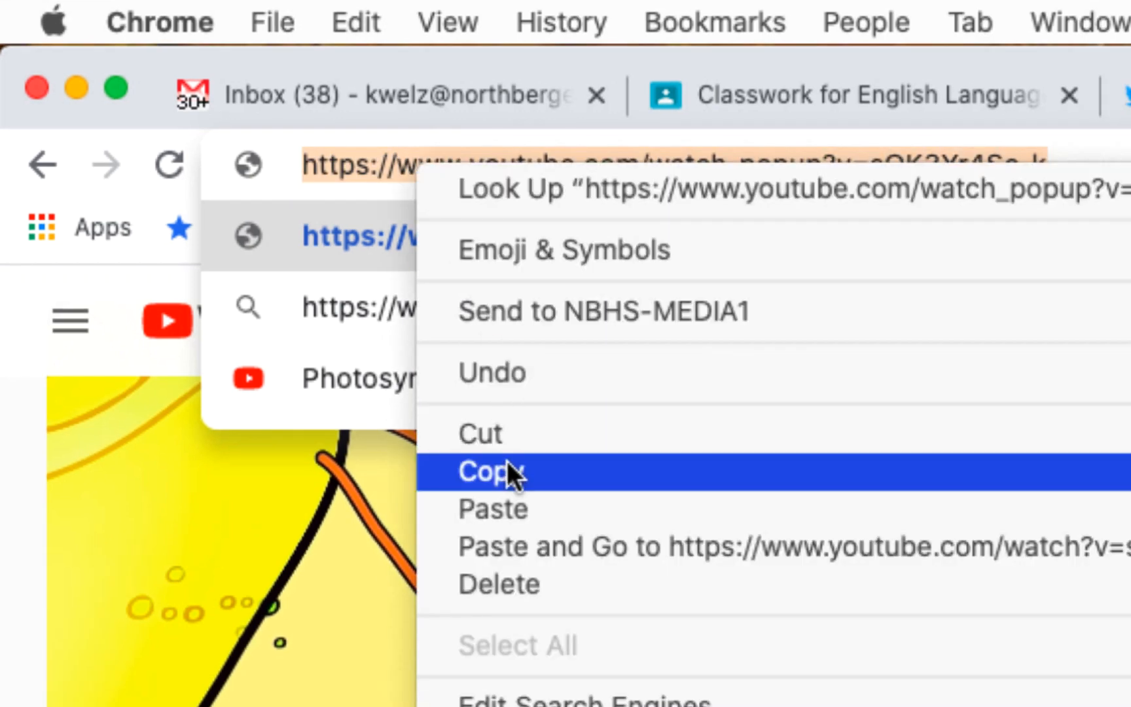
left_click(492, 471)
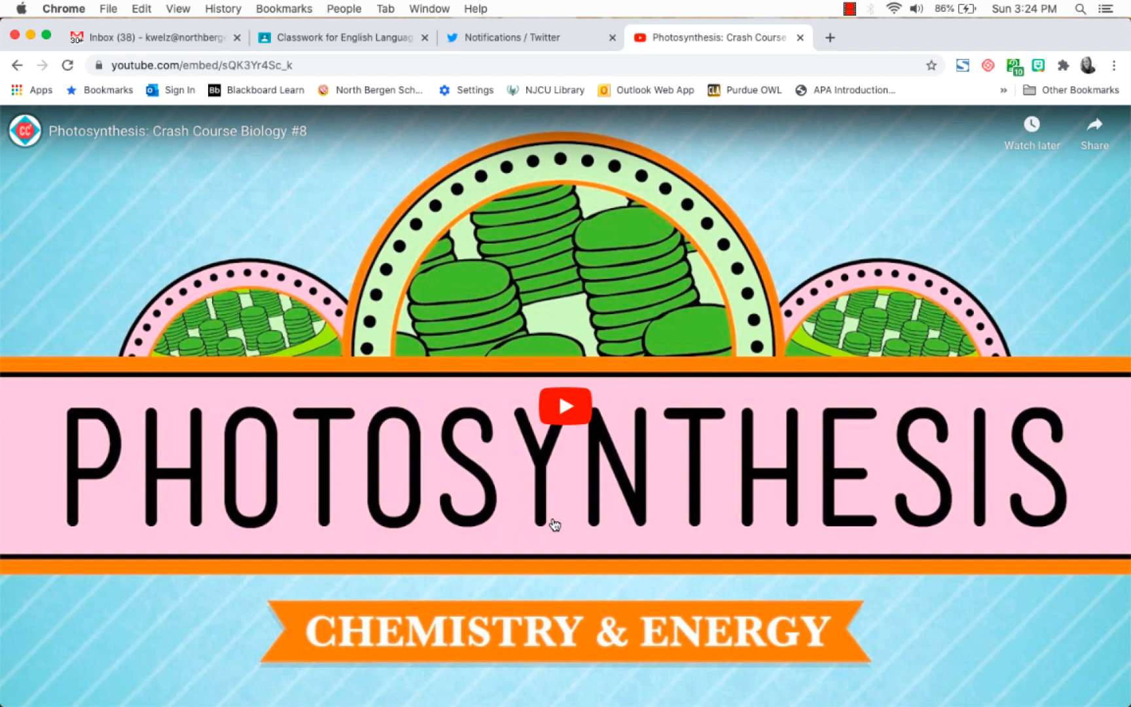
mouse_move(593, 490)
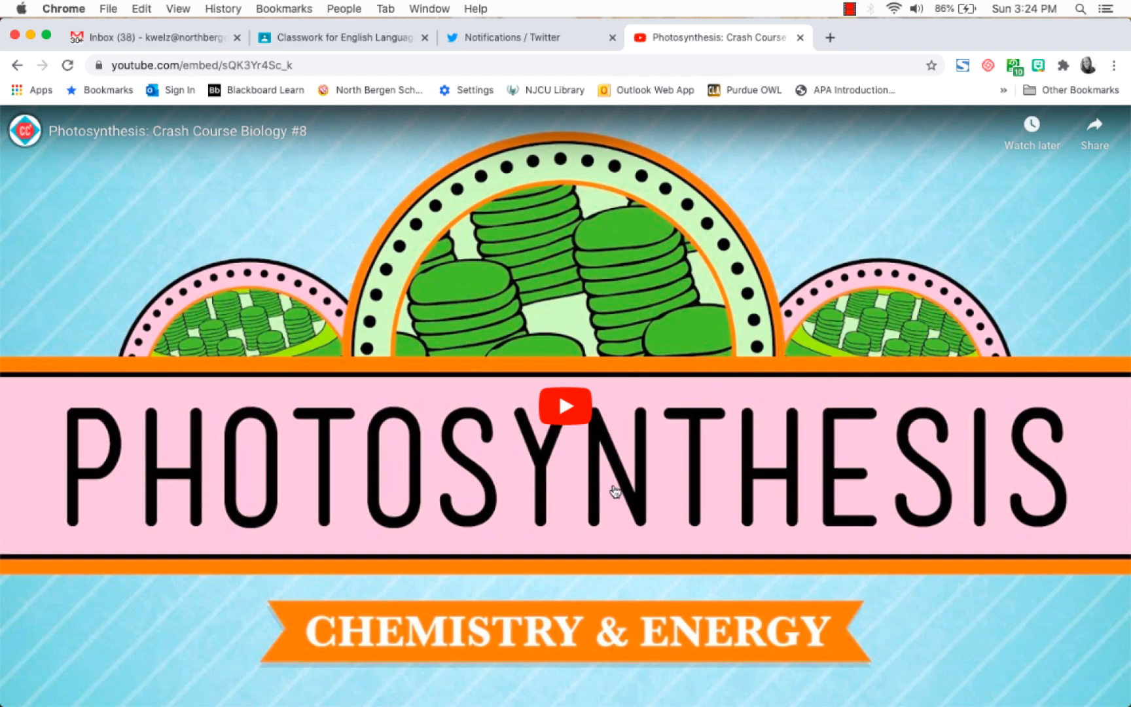
mouse_move(564, 409)
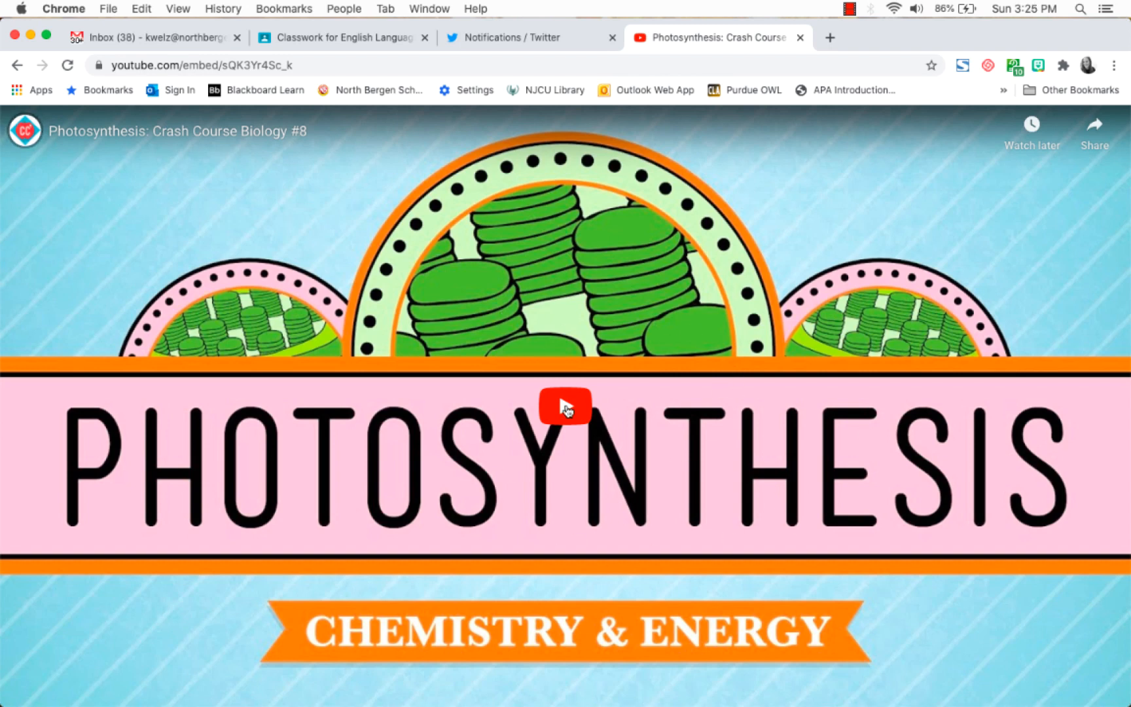
Play the Photosynthesis video in the full-window watch_popup player
left_click(562, 409)
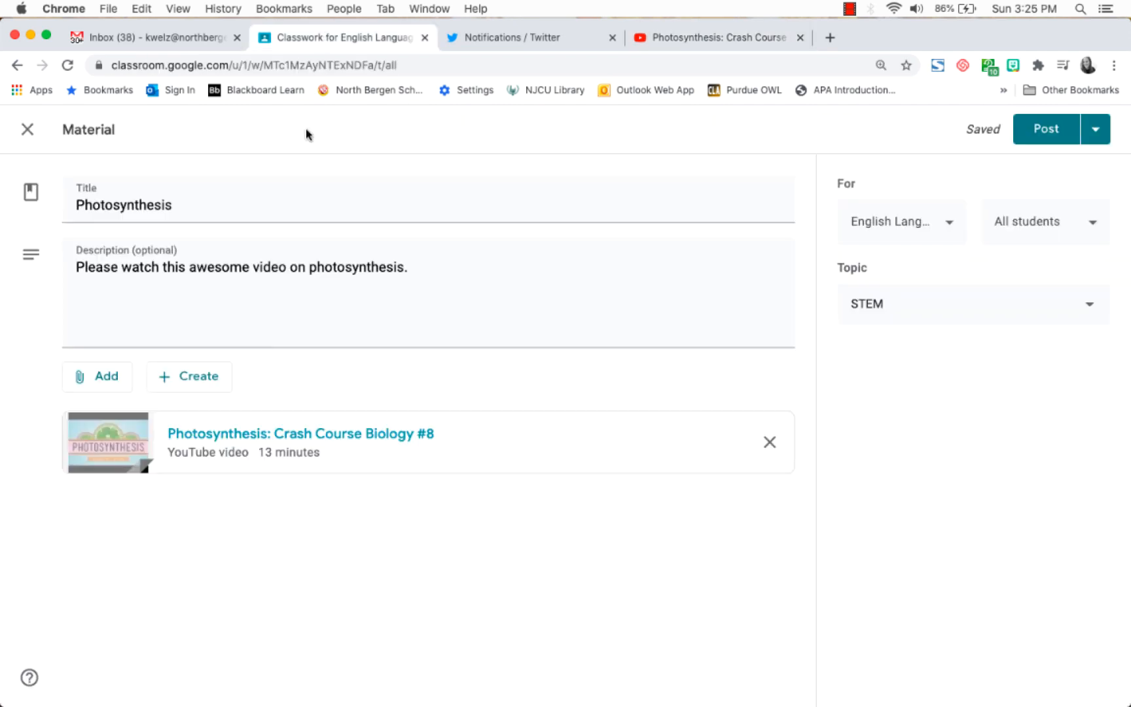
Remove the YouTube attachment and attach the pasted watch_popup address as a link
left_click(770, 441)
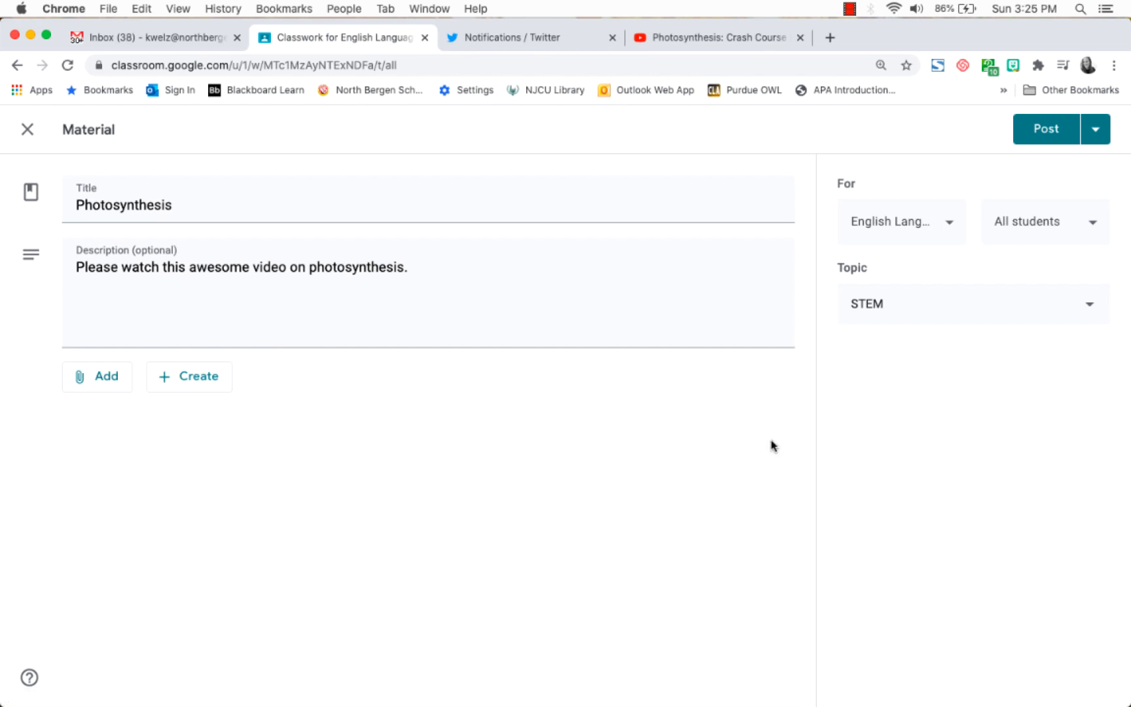
left_click(97, 376)
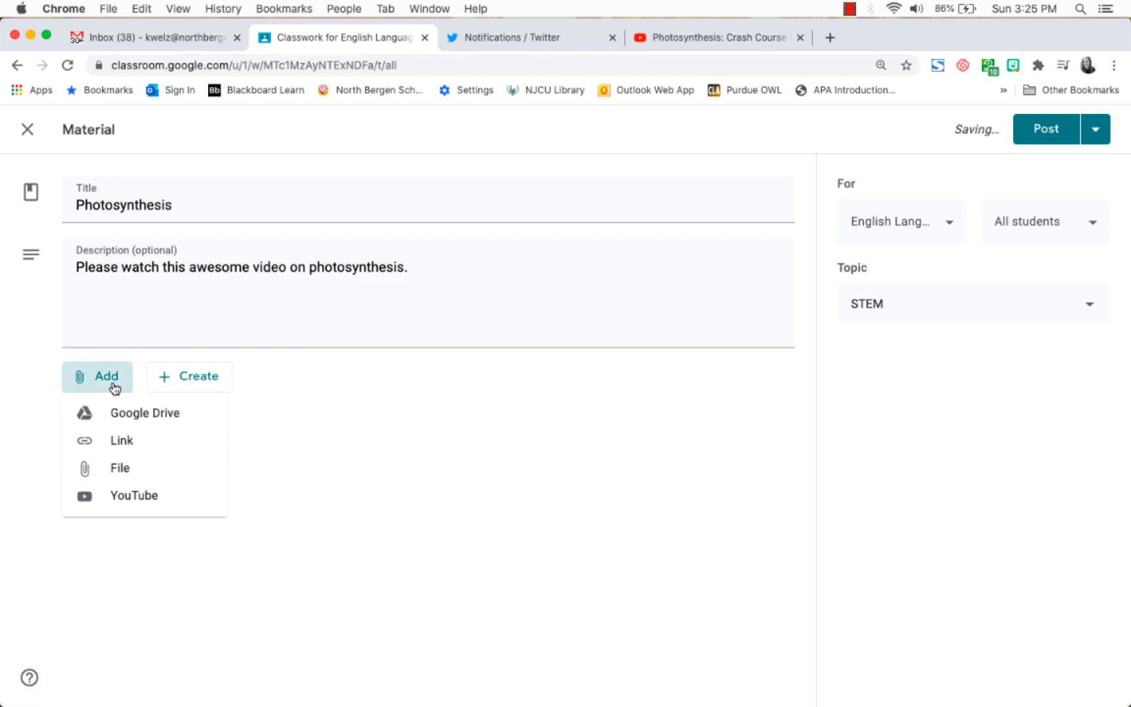
left_click(122, 440)
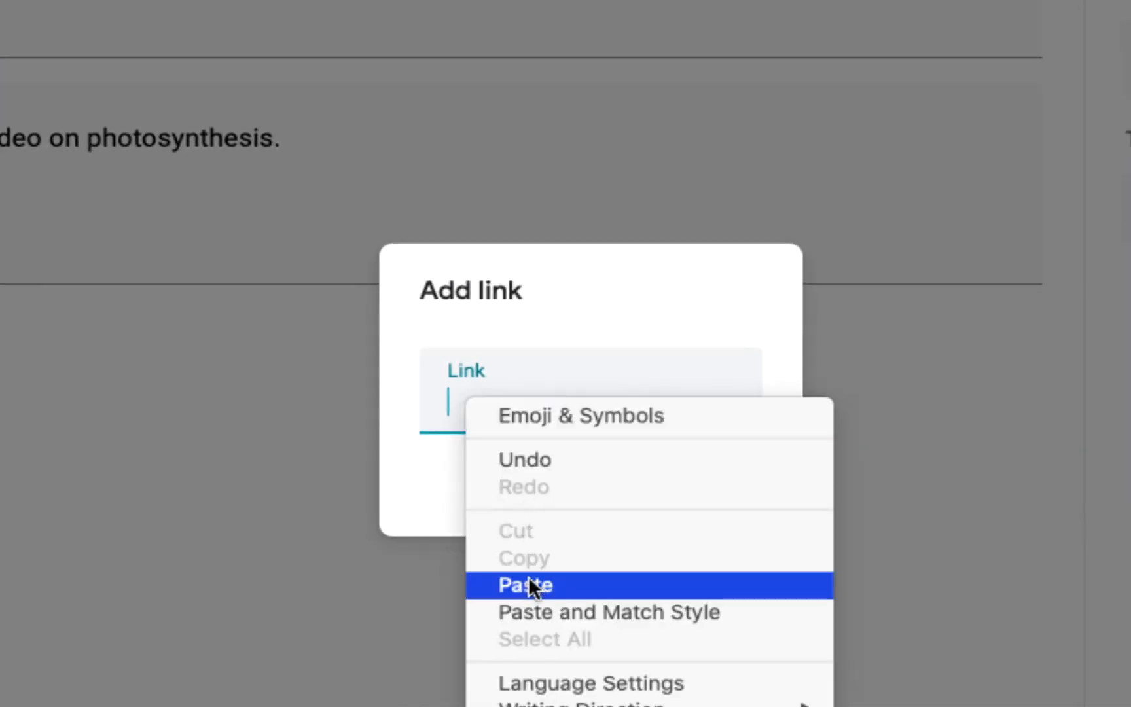
left_click(525, 585)
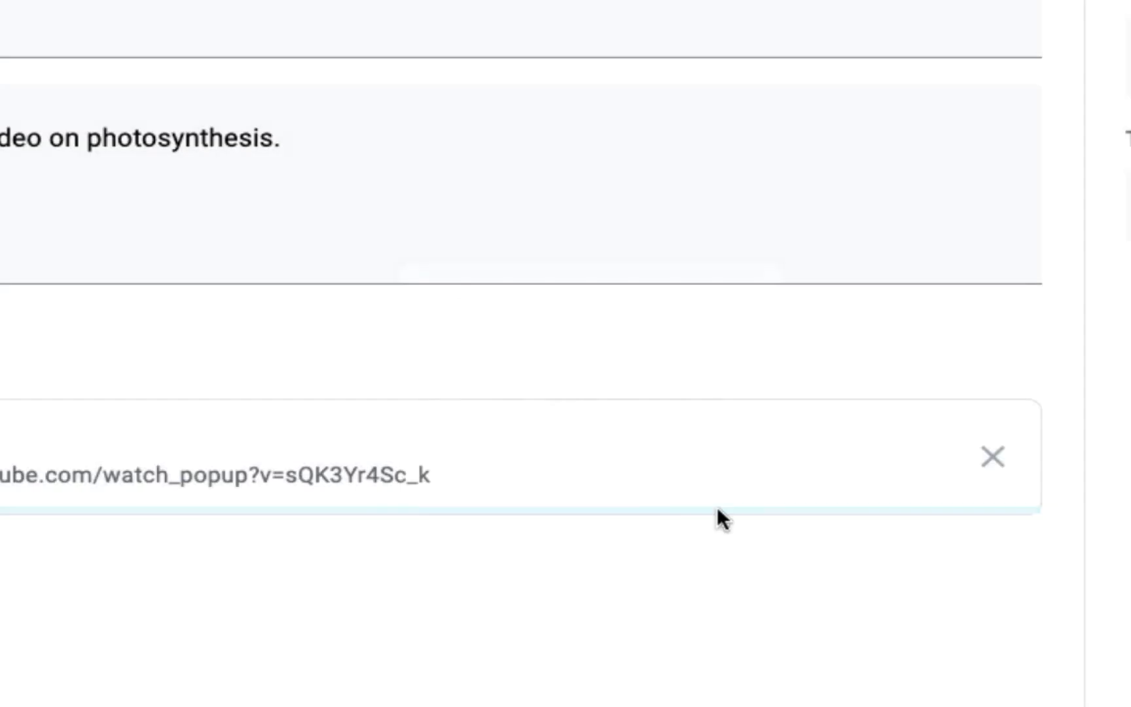